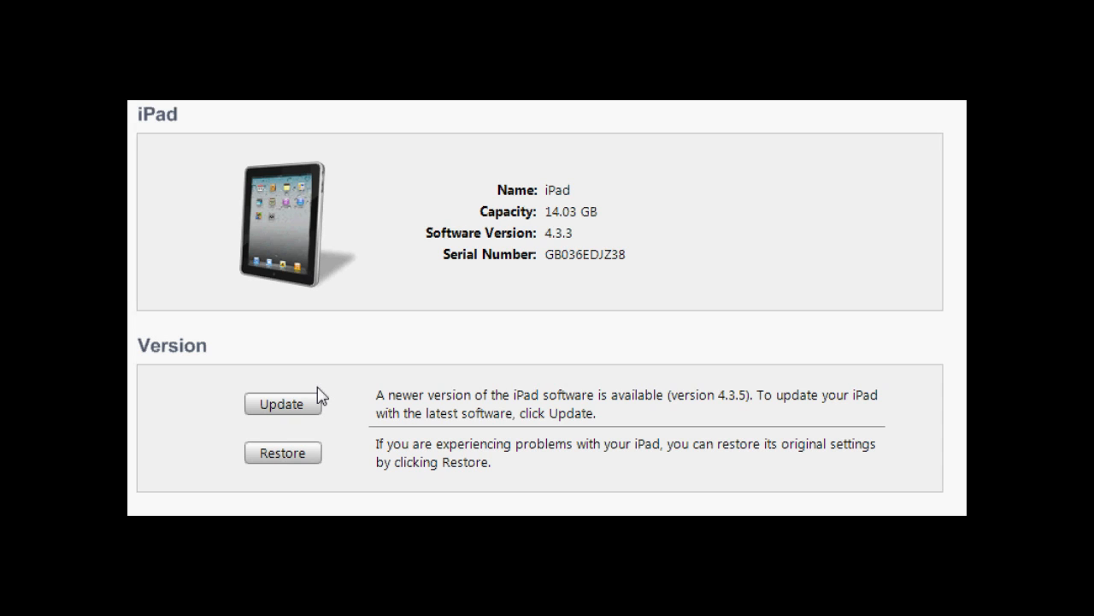
mouse_move(368, 311)
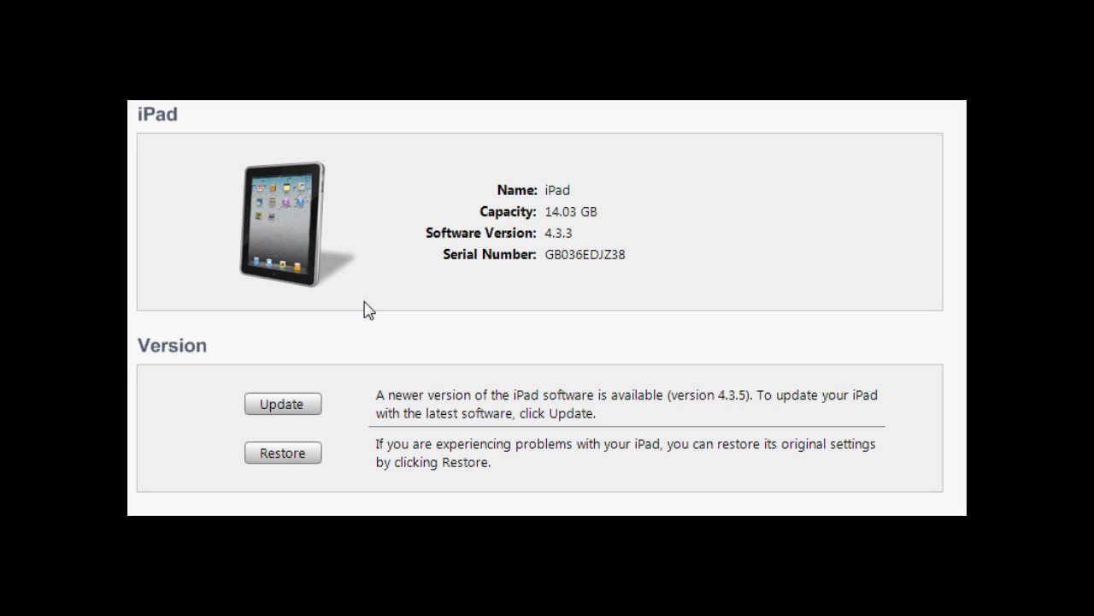
mouse_move(749, 402)
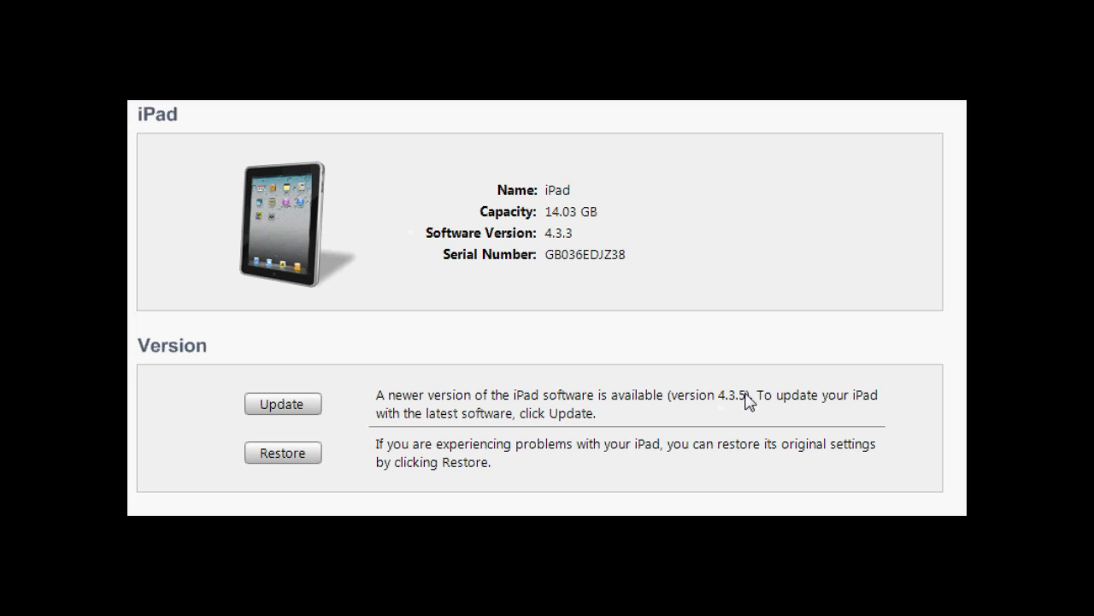
mouse_move(777, 417)
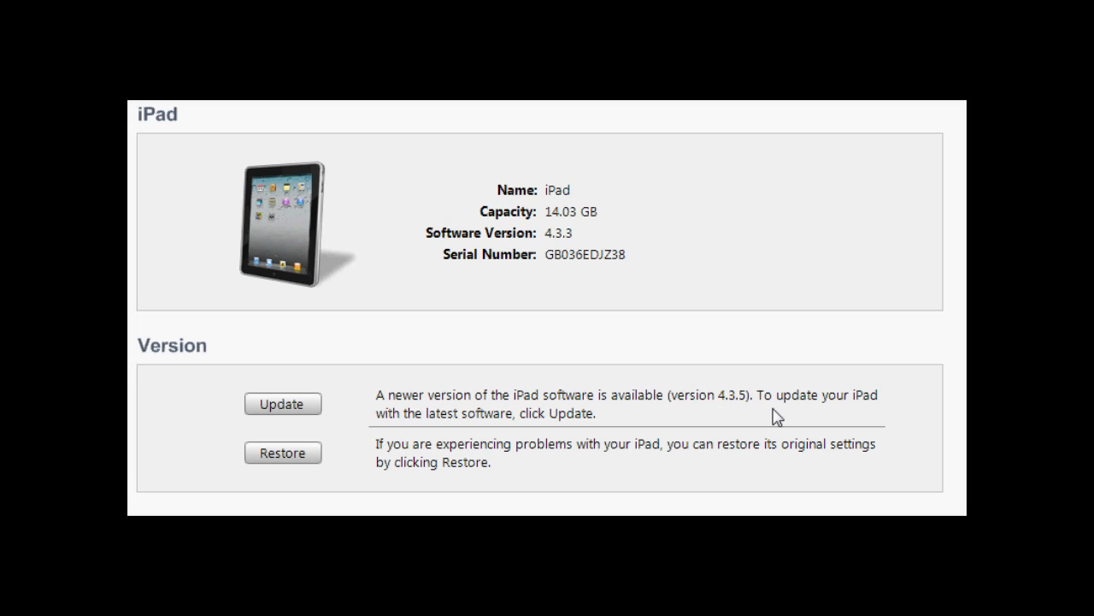
mouse_move(737, 438)
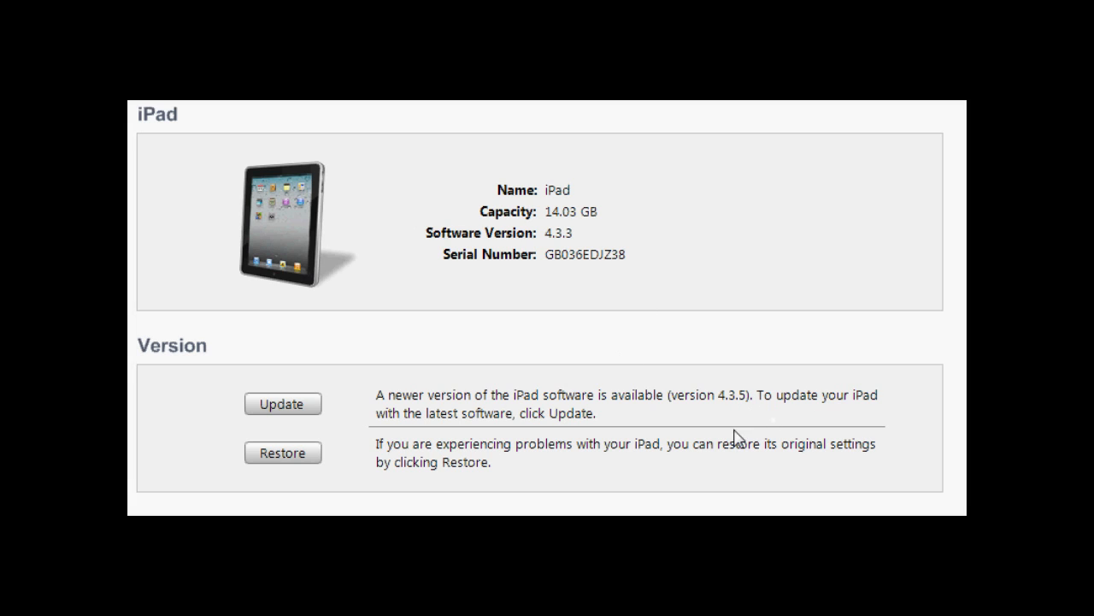
mouse_move(670, 378)
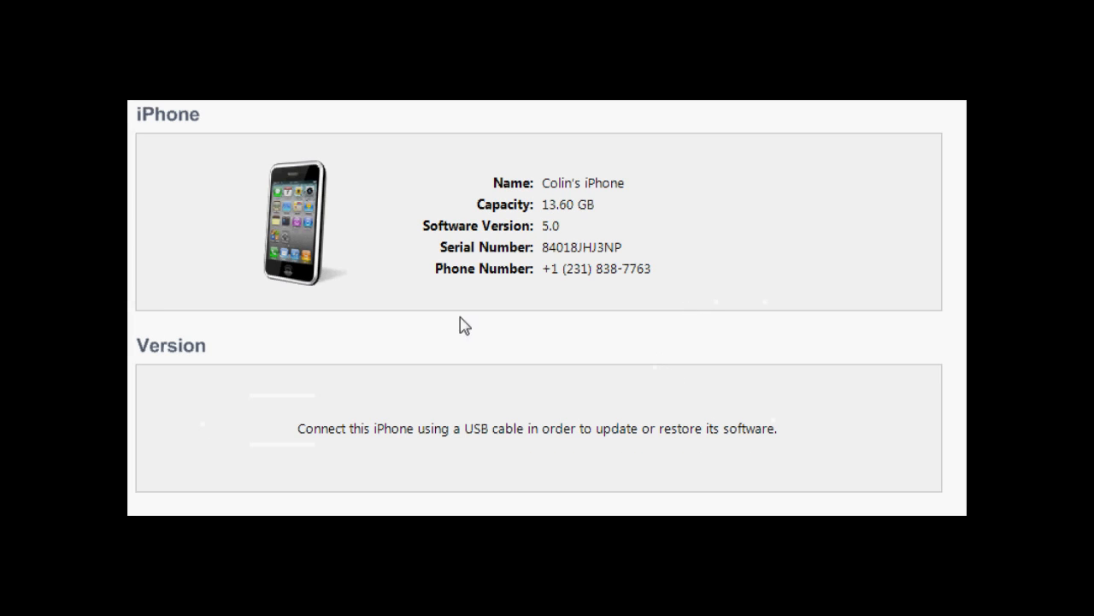
mouse_move(556, 241)
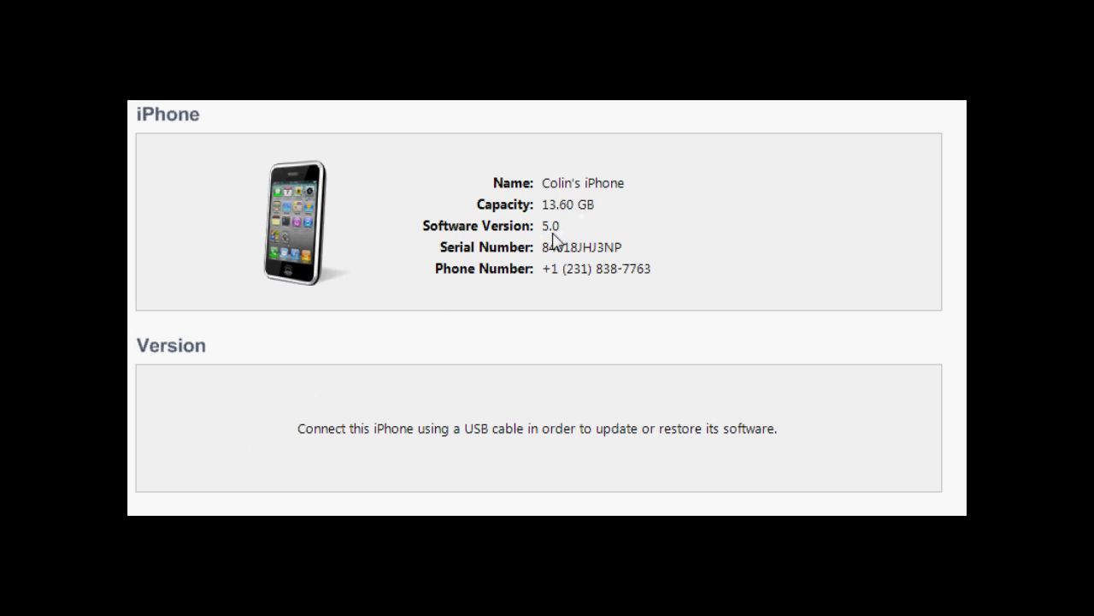
mouse_move(523, 216)
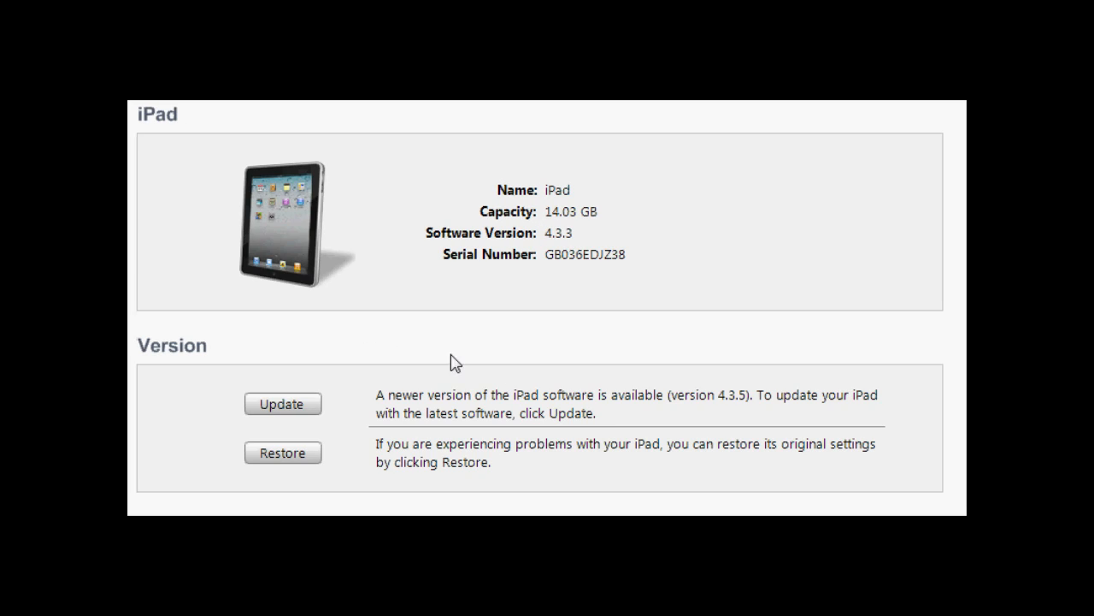
mouse_move(547, 248)
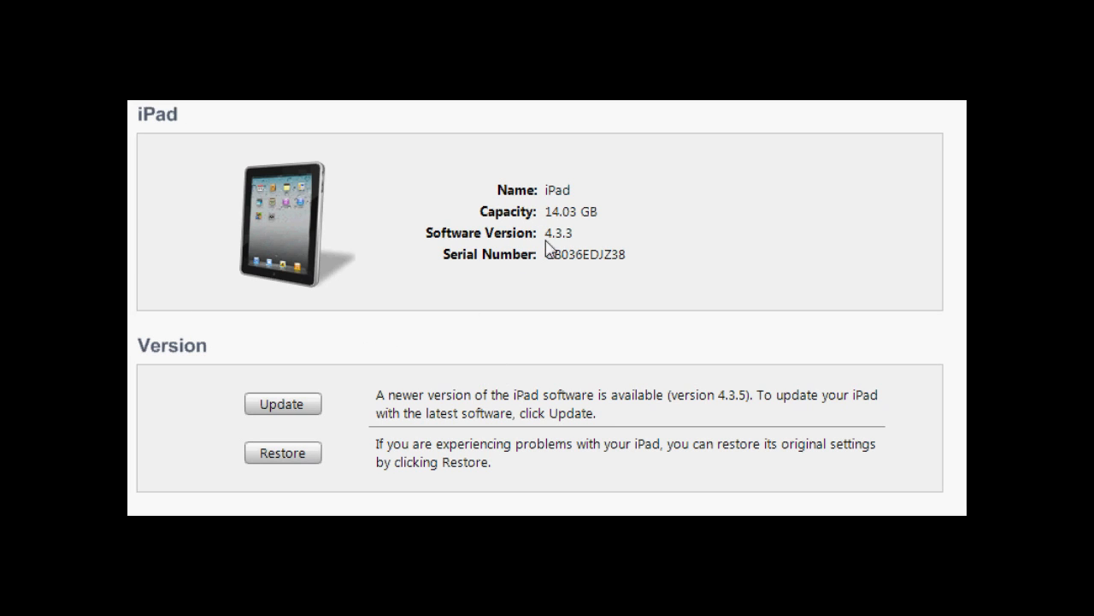
mouse_move(680, 349)
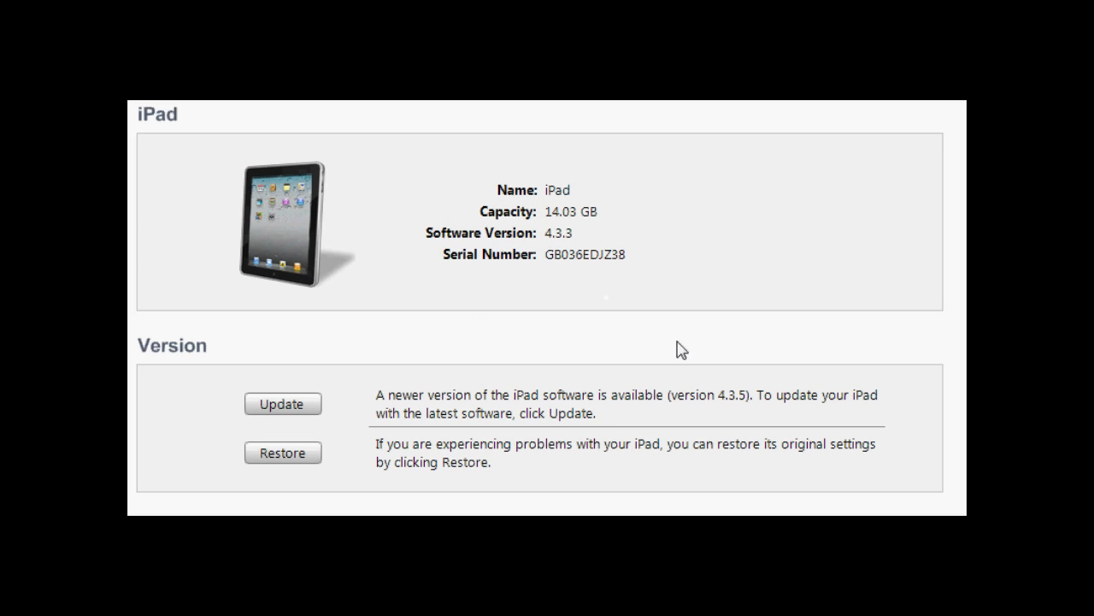
mouse_move(670, 345)
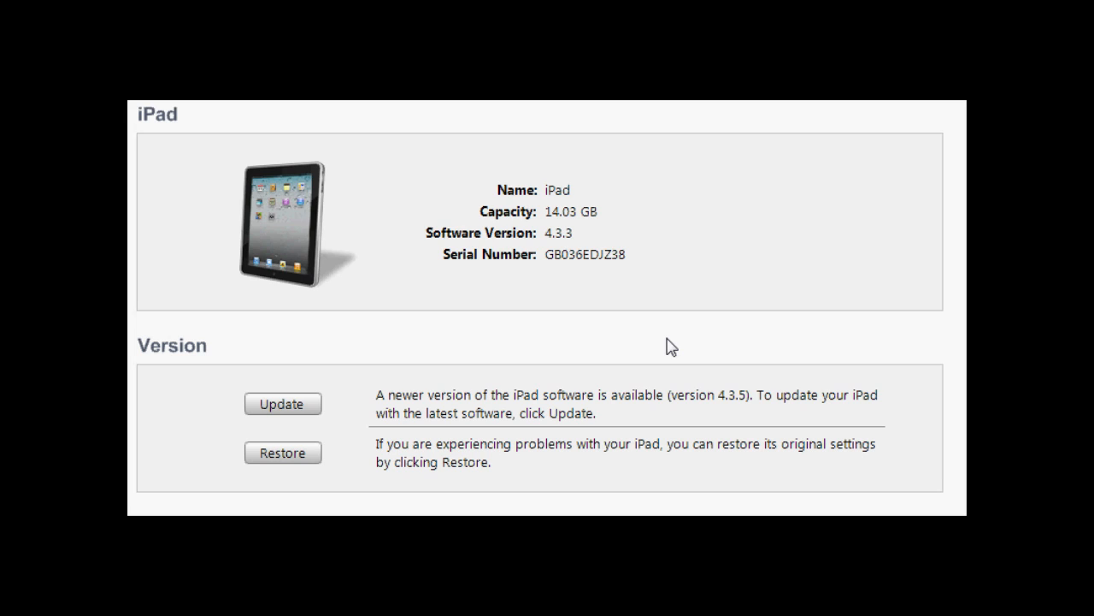
mouse_move(715, 224)
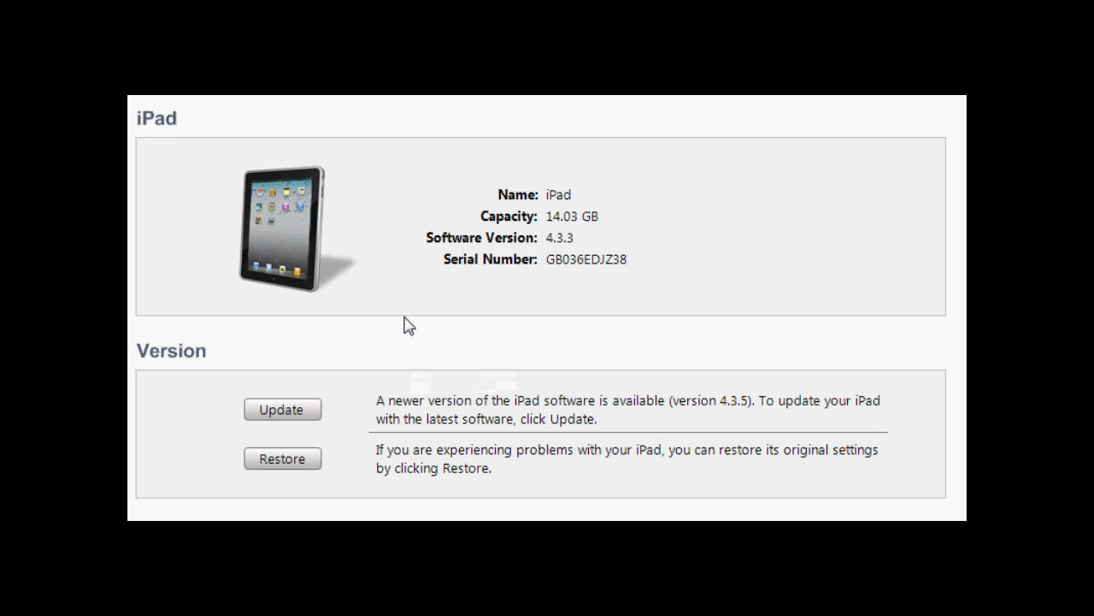
mouse_move(249, 479)
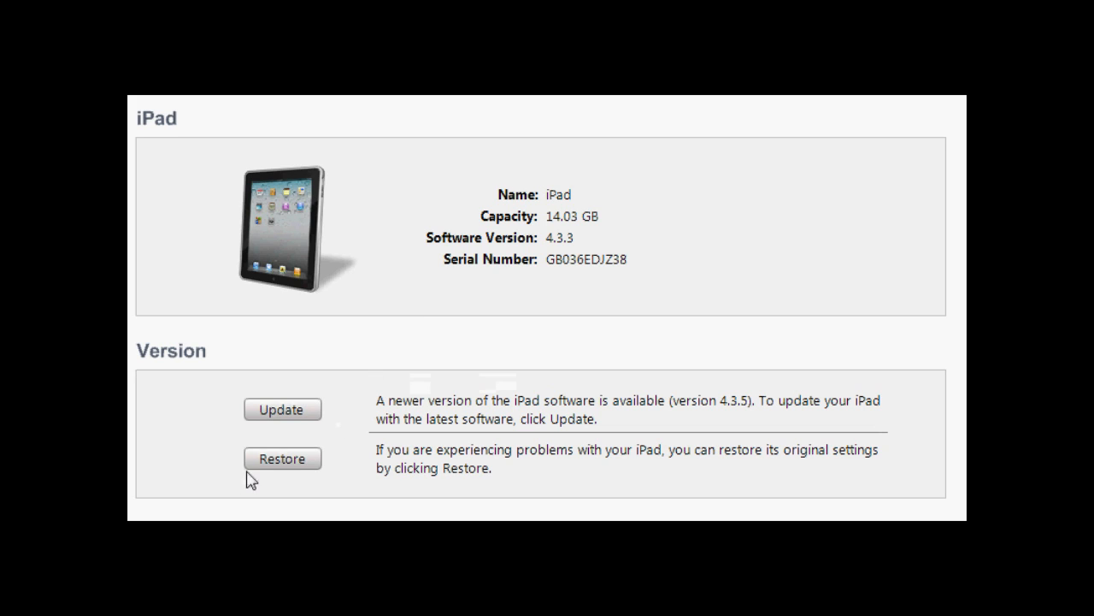
mouse_move(284, 462)
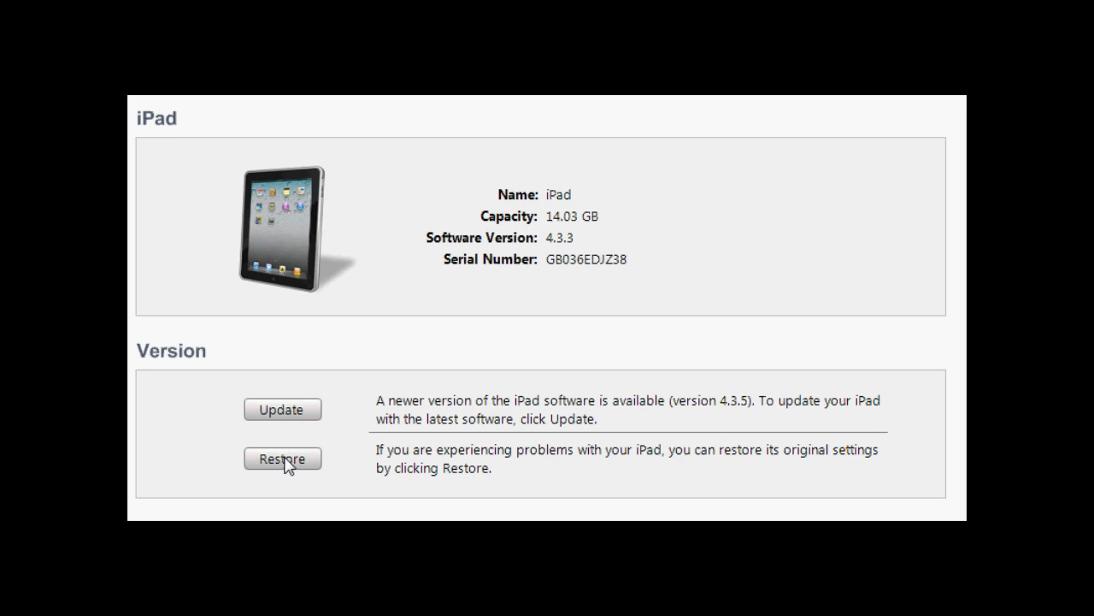
mouse_move(274, 419)
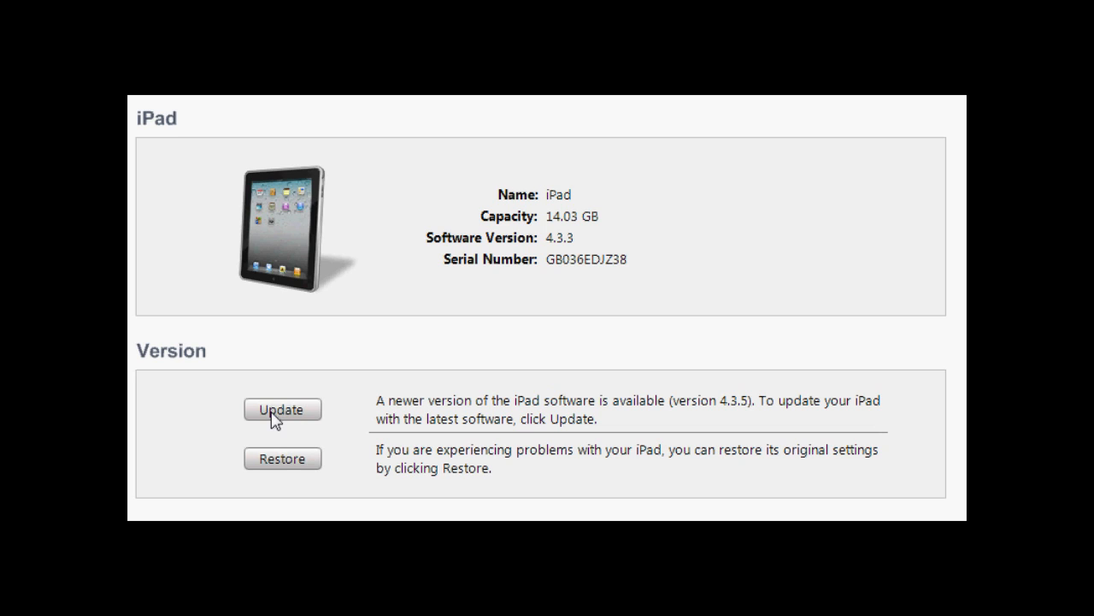
mouse_move(281, 438)
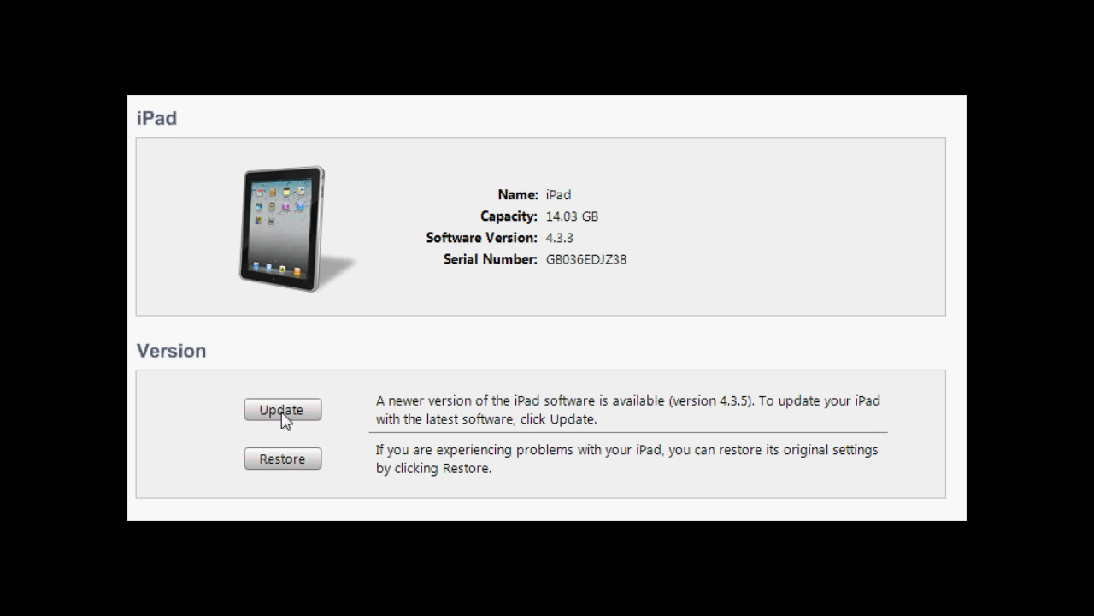
mouse_move(281, 459)
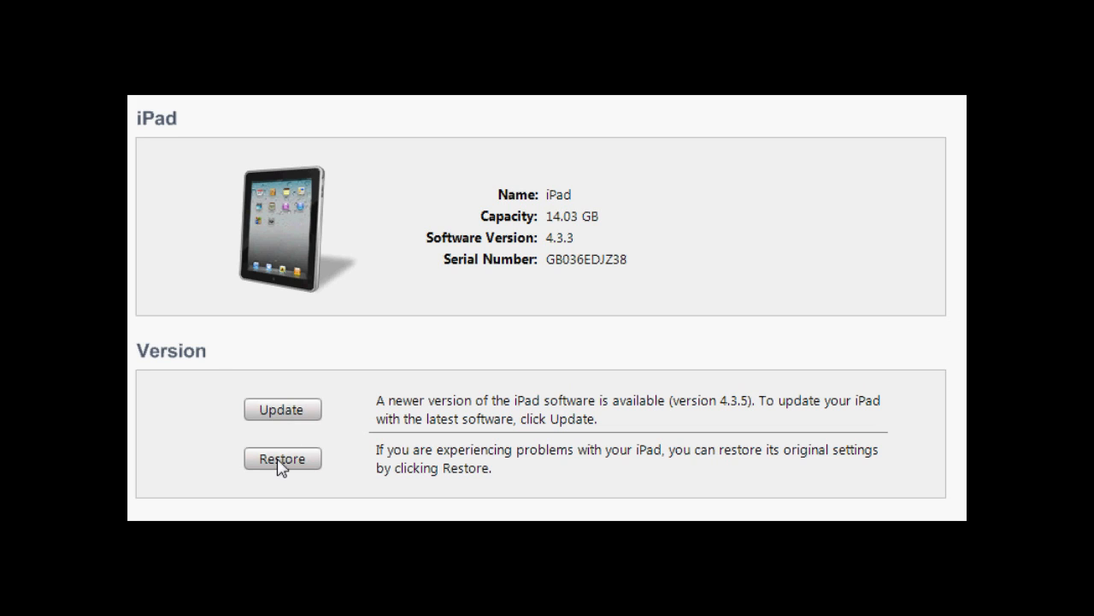
Start a custom-software restore and pick iPad1,1_5.0_9A334_Restore.ipsw from Downloads as the firmware.
left_click(282, 458)
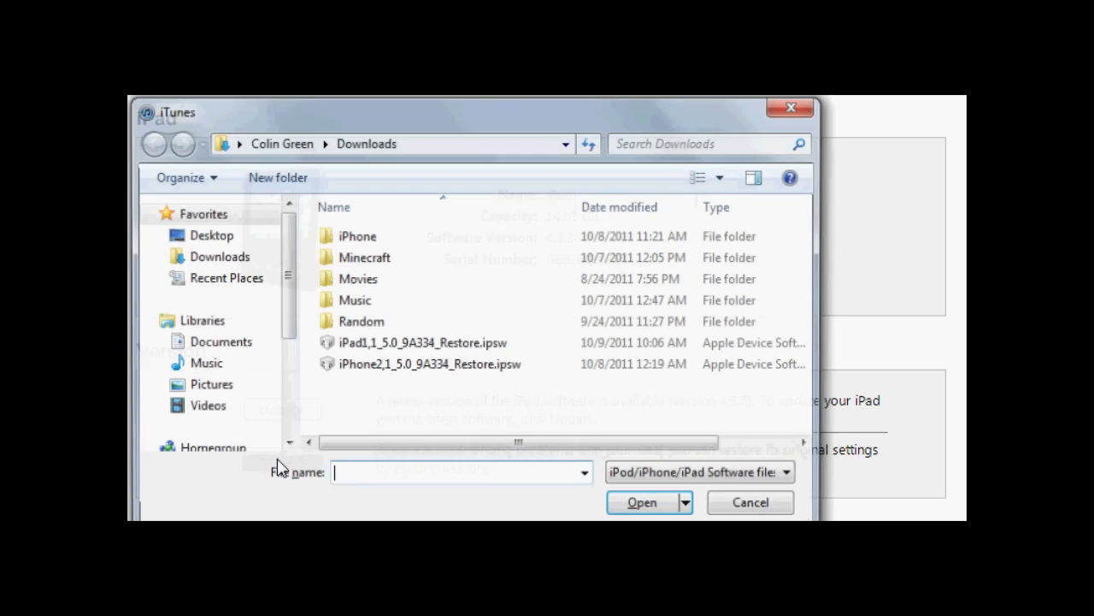
left_click(419, 342)
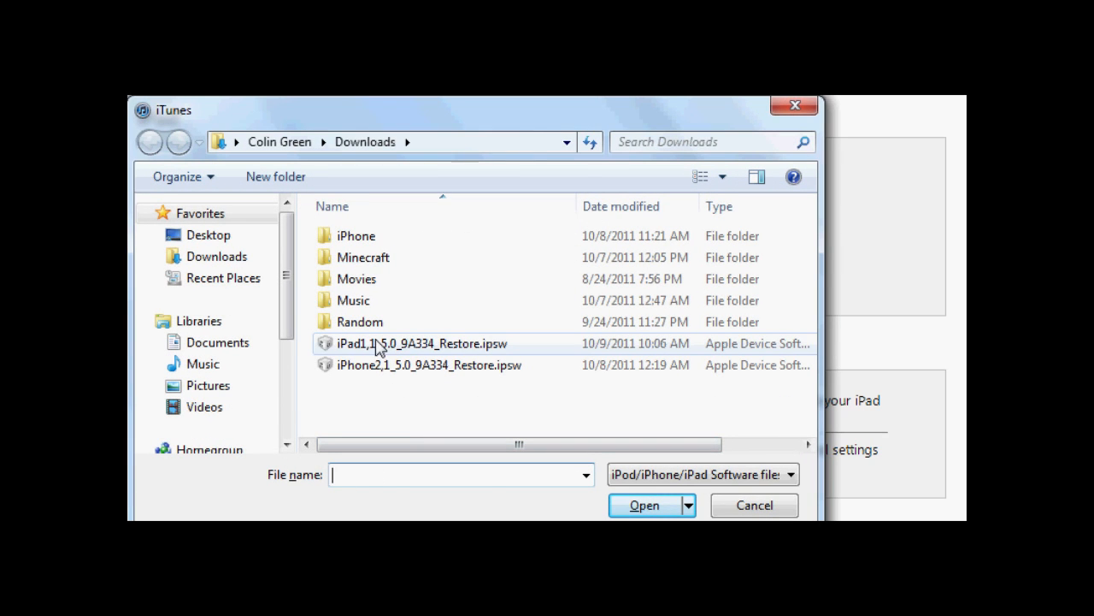
left_click(419, 342)
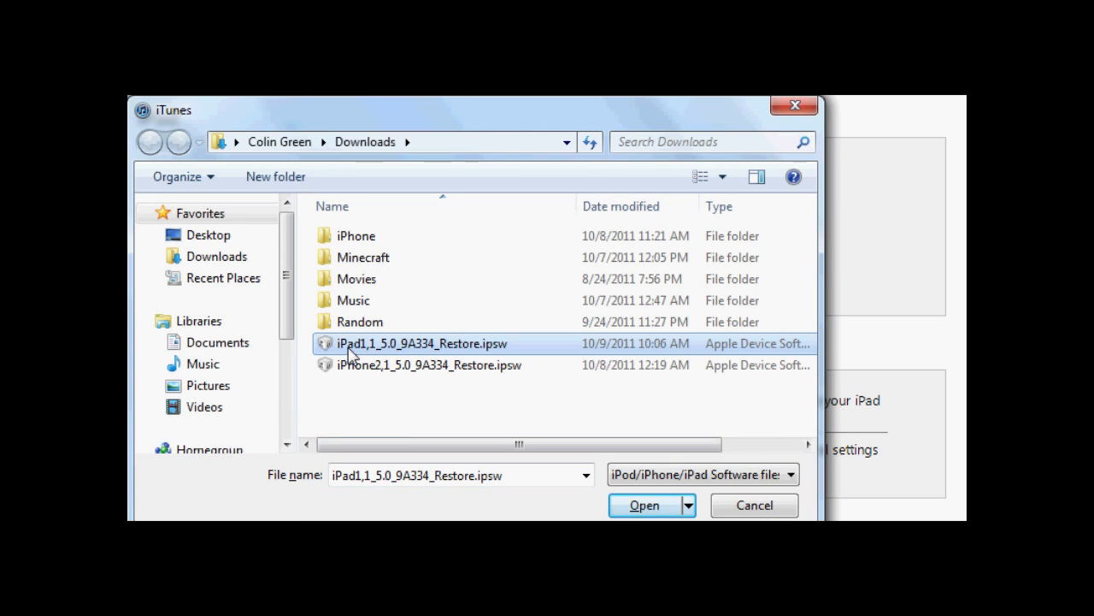
mouse_move(397, 357)
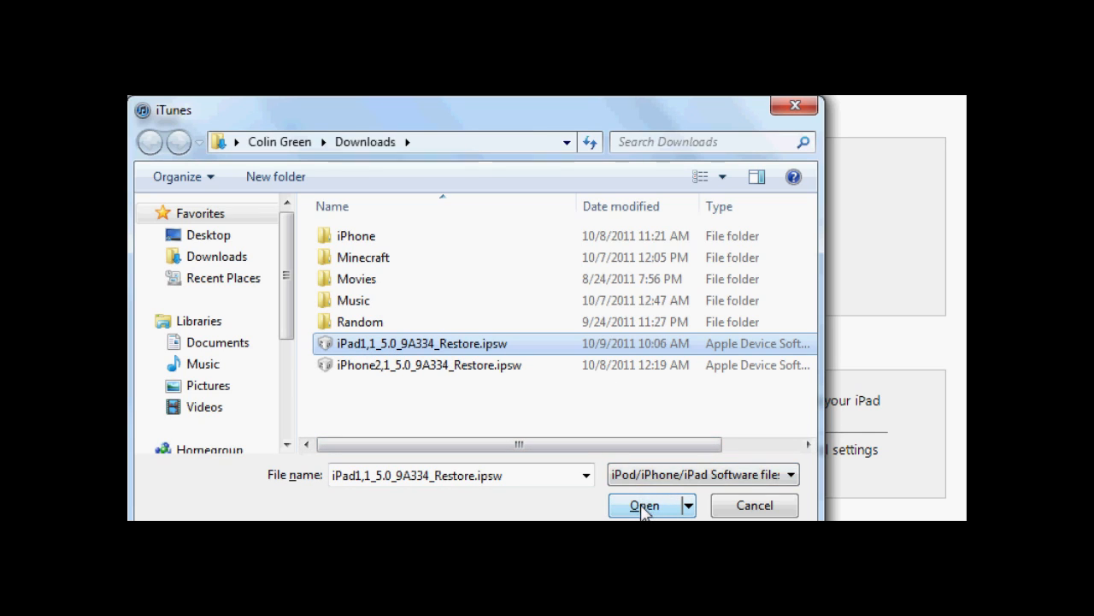
left_click(645, 506)
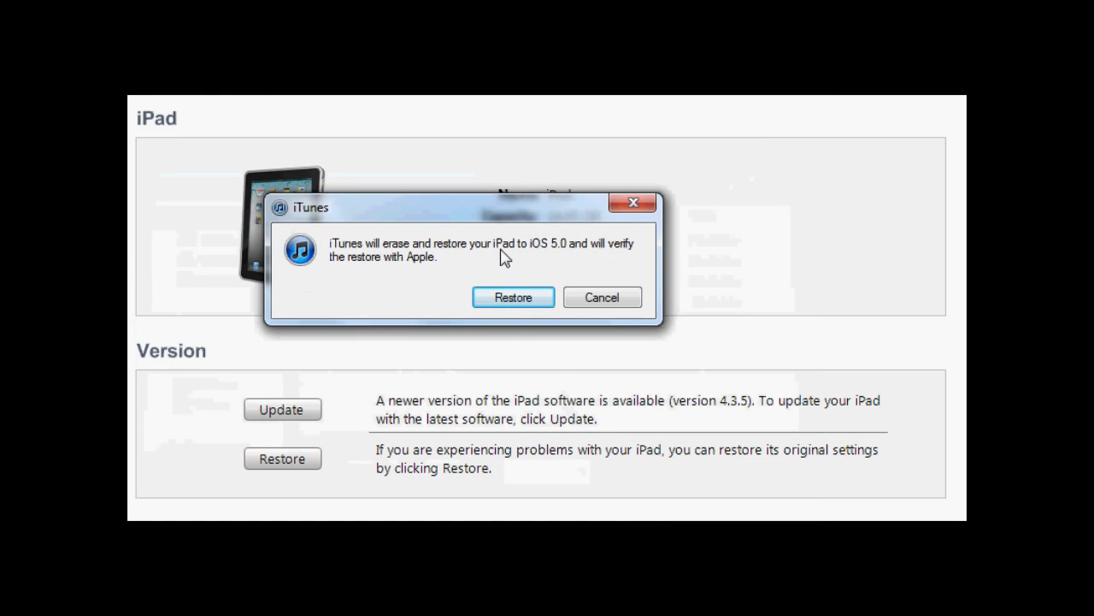
mouse_move(549, 281)
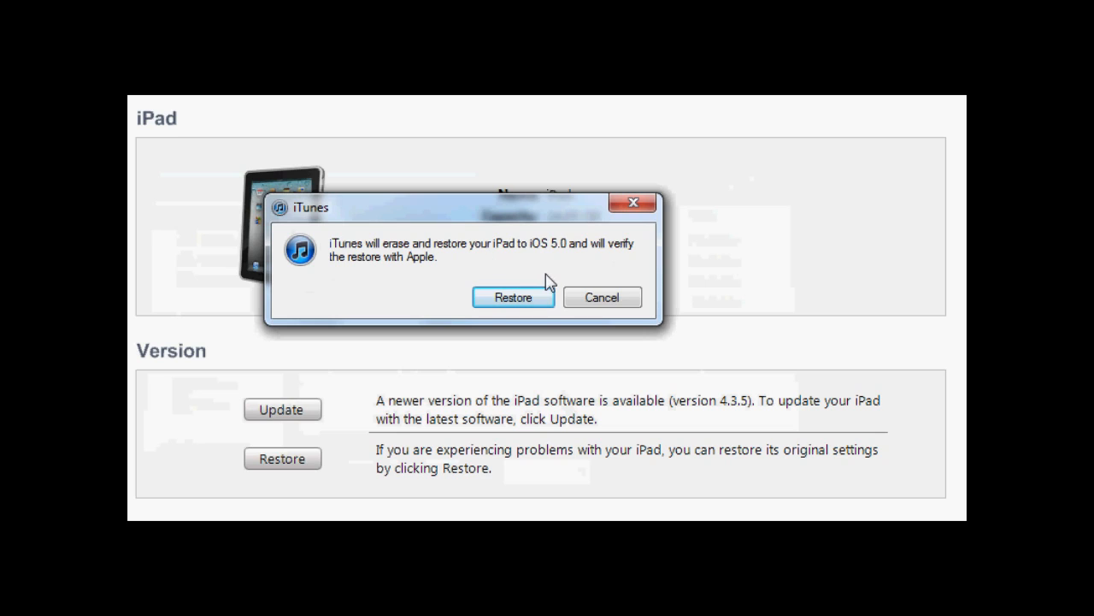
mouse_move(528, 289)
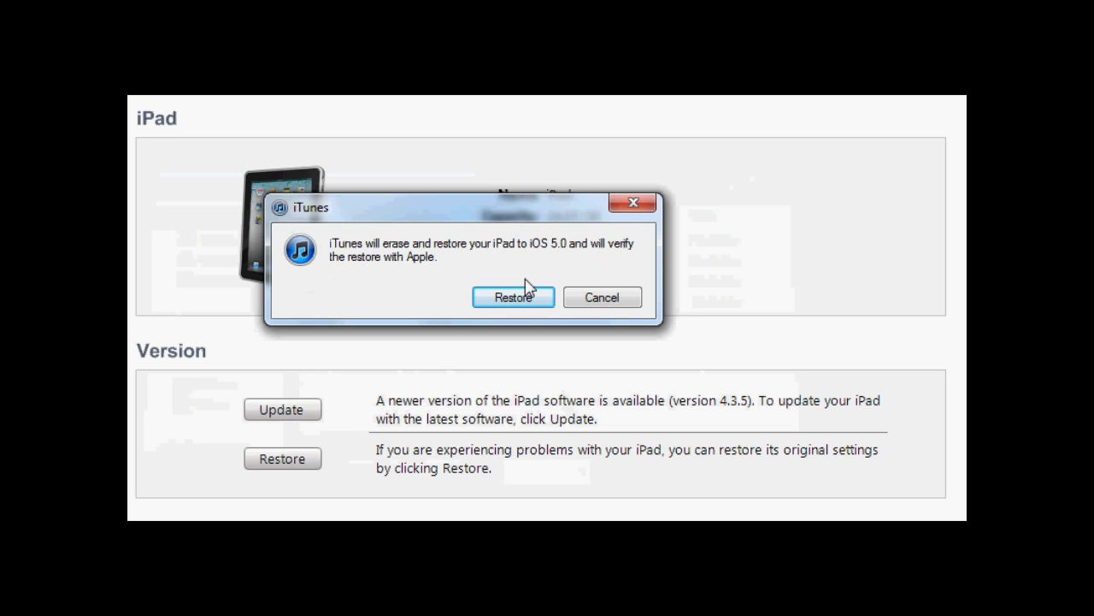
mouse_move(520, 297)
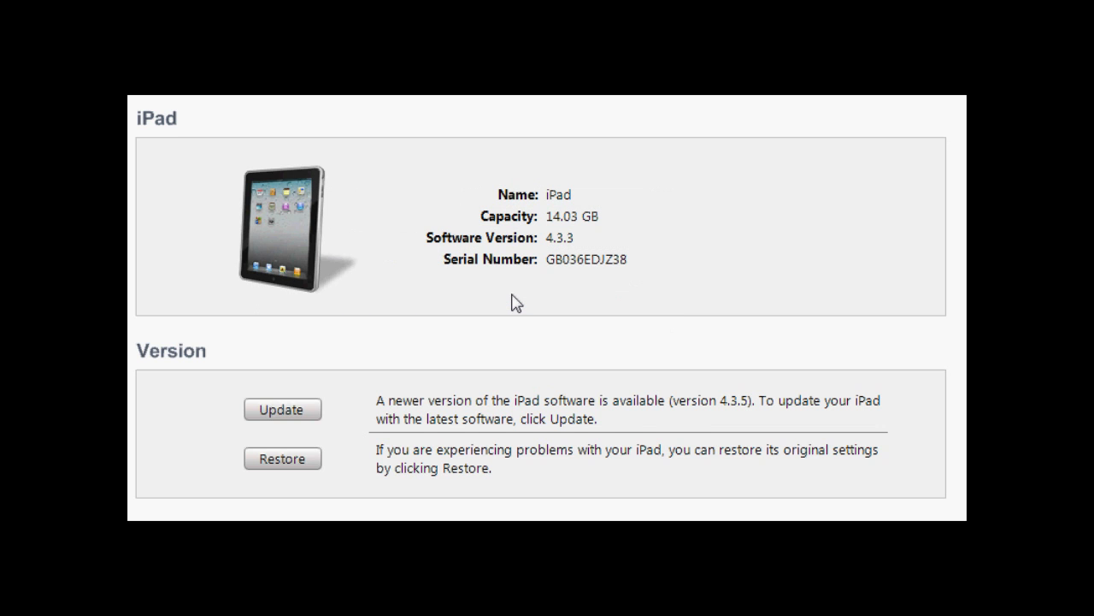
Confirm erasing and restoring the iPad to iOS 5.0 so iTunes begins preparing the restore.
left_click(282, 458)
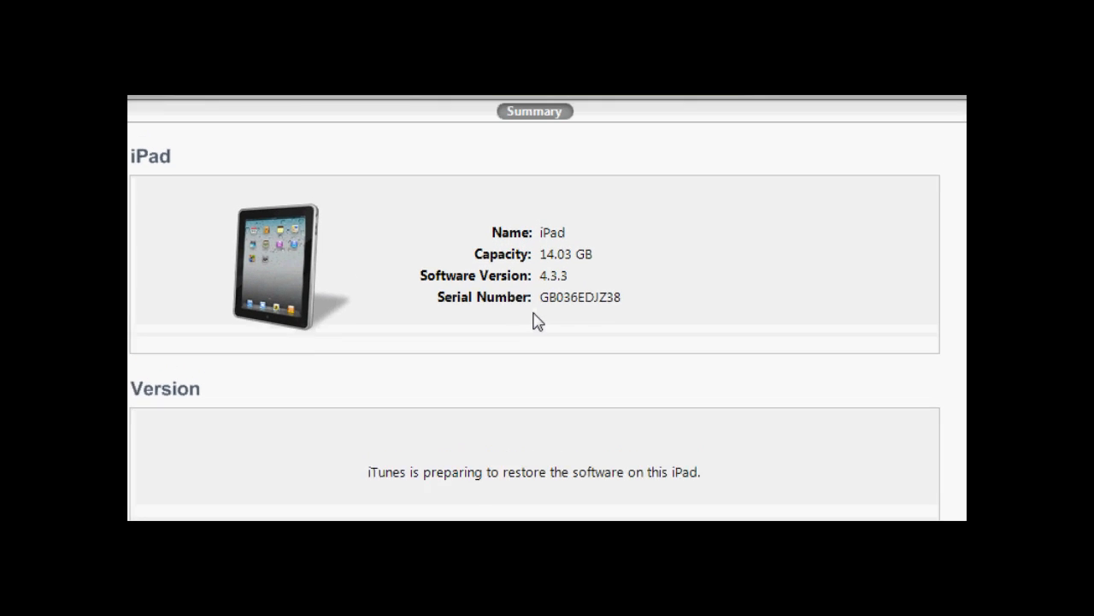